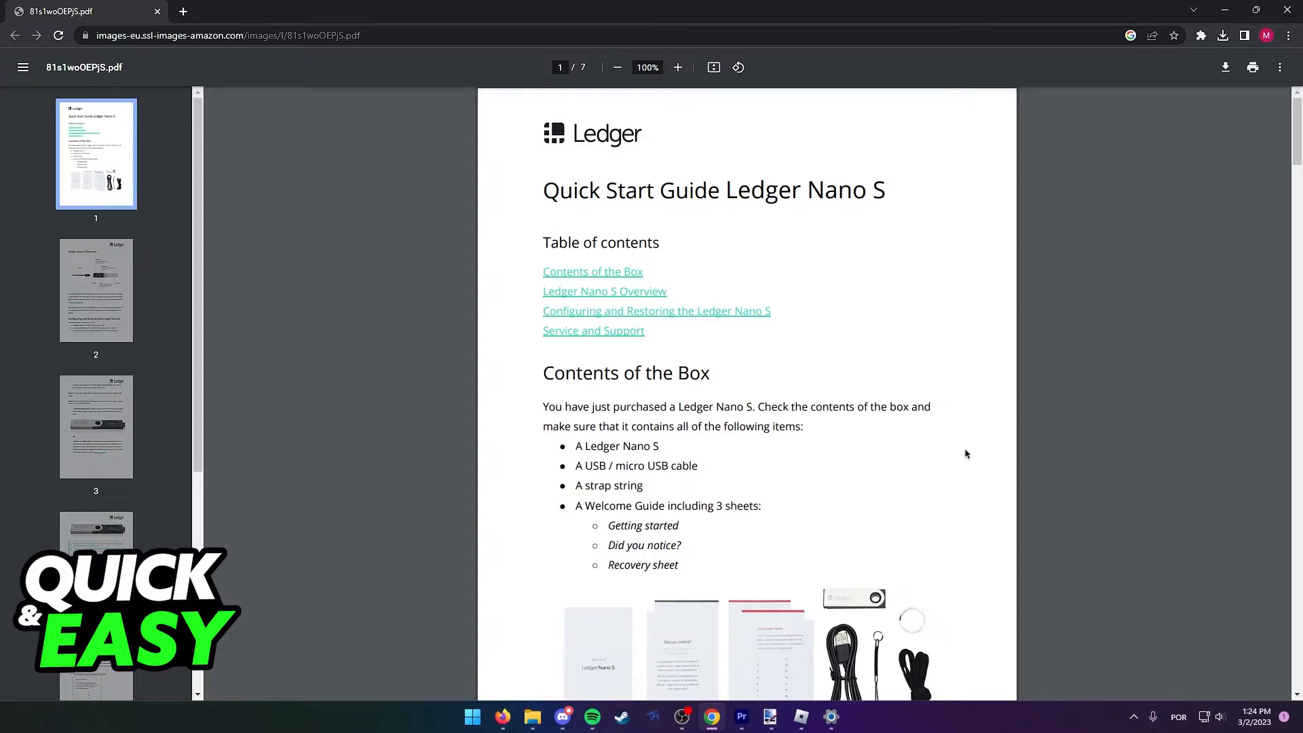
mouse_move(655, 152)
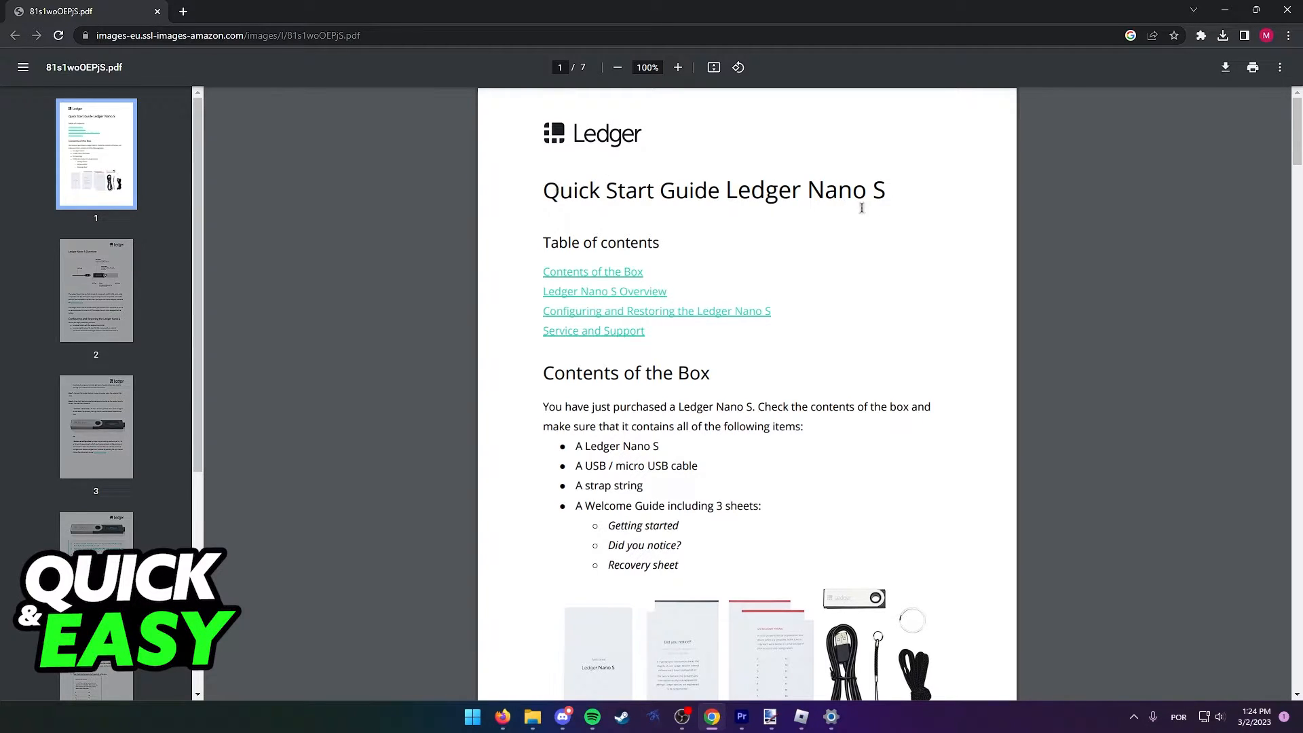
mouse_move(941, 227)
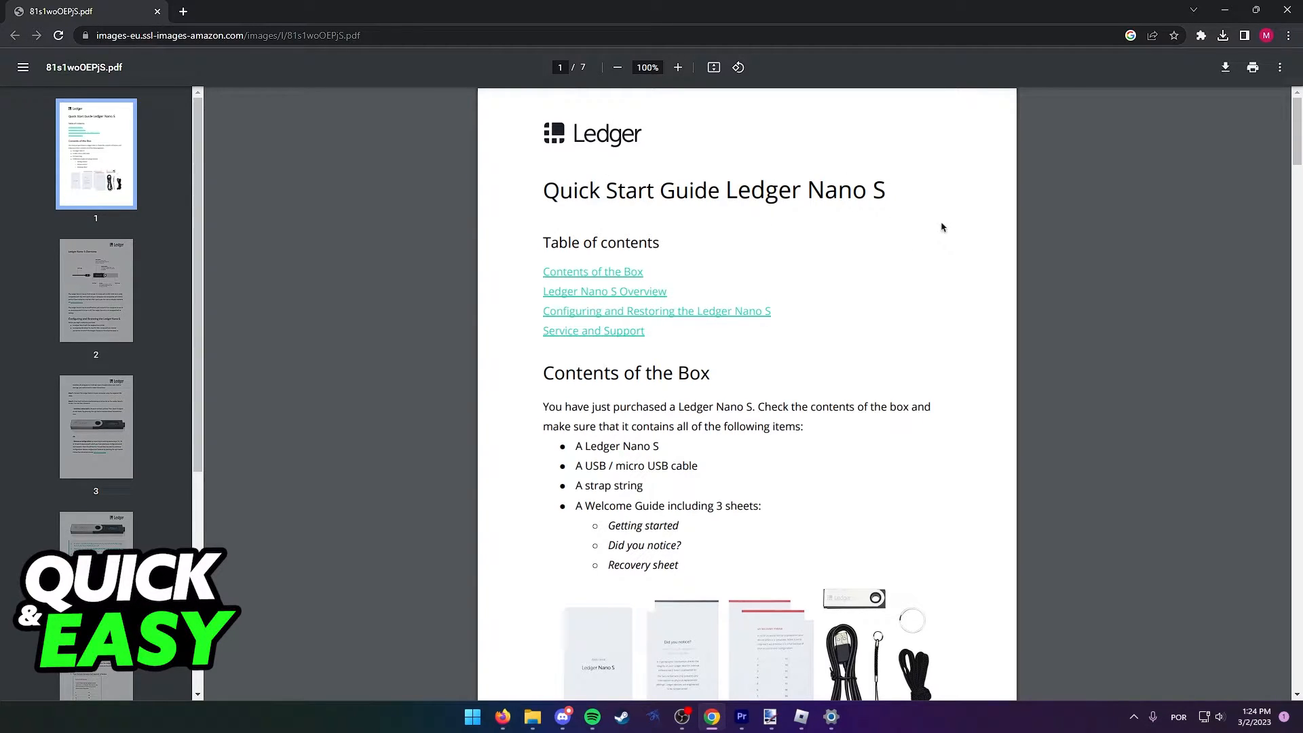
- Scroll the Ledger Nano S PDF down to page 2, the Overview with the device diagram
scroll(down, 3)
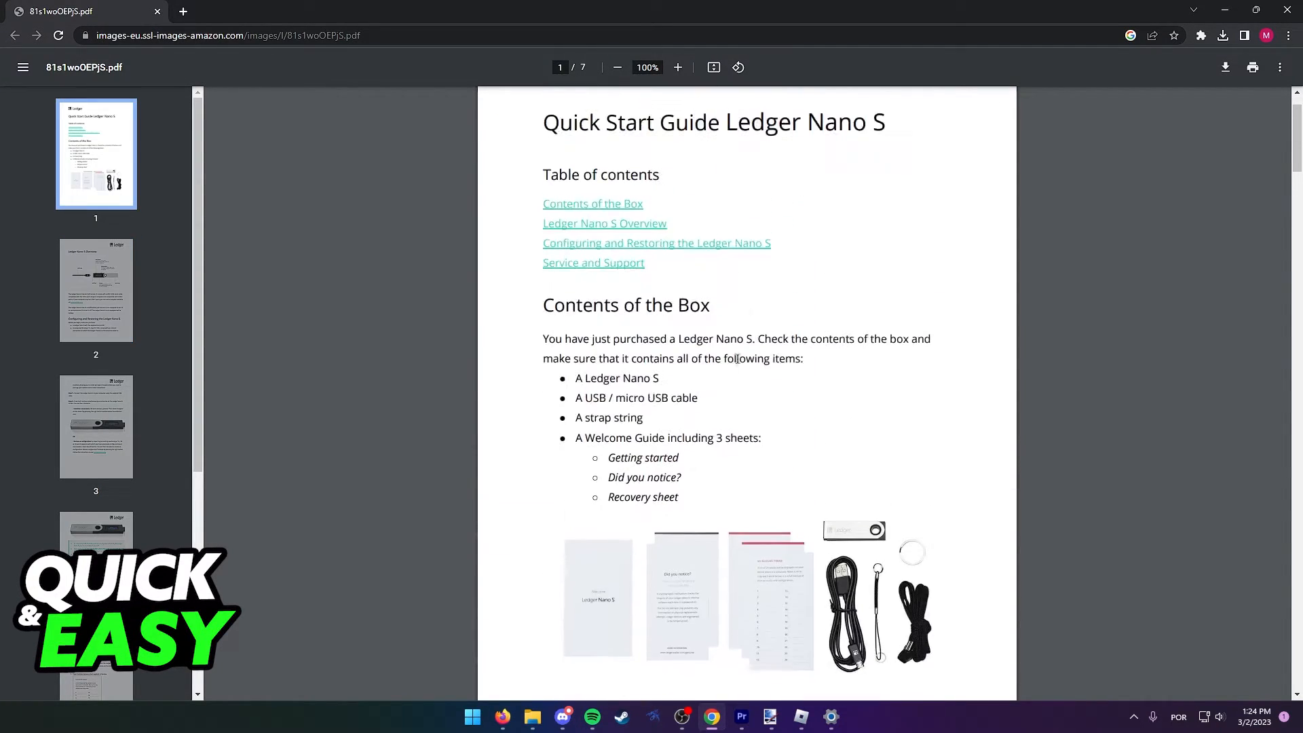
scroll(down, 3)
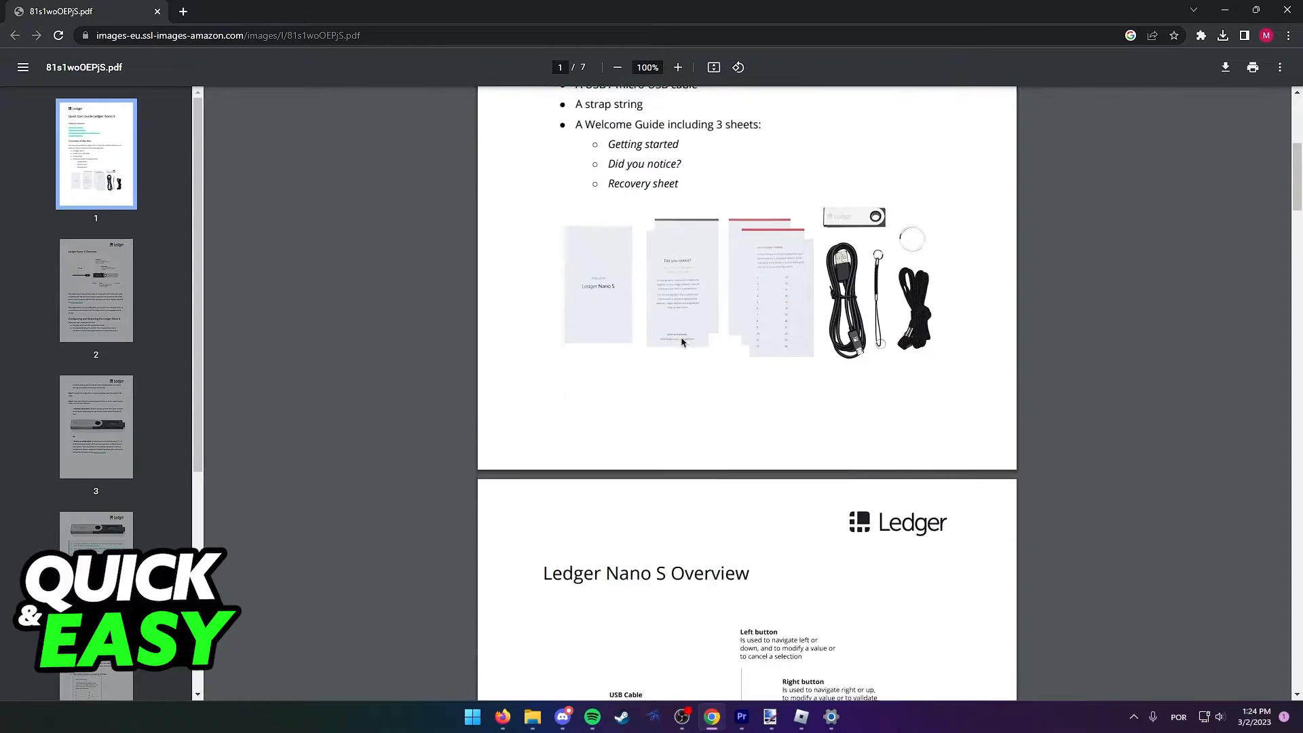
scroll(down, 3)
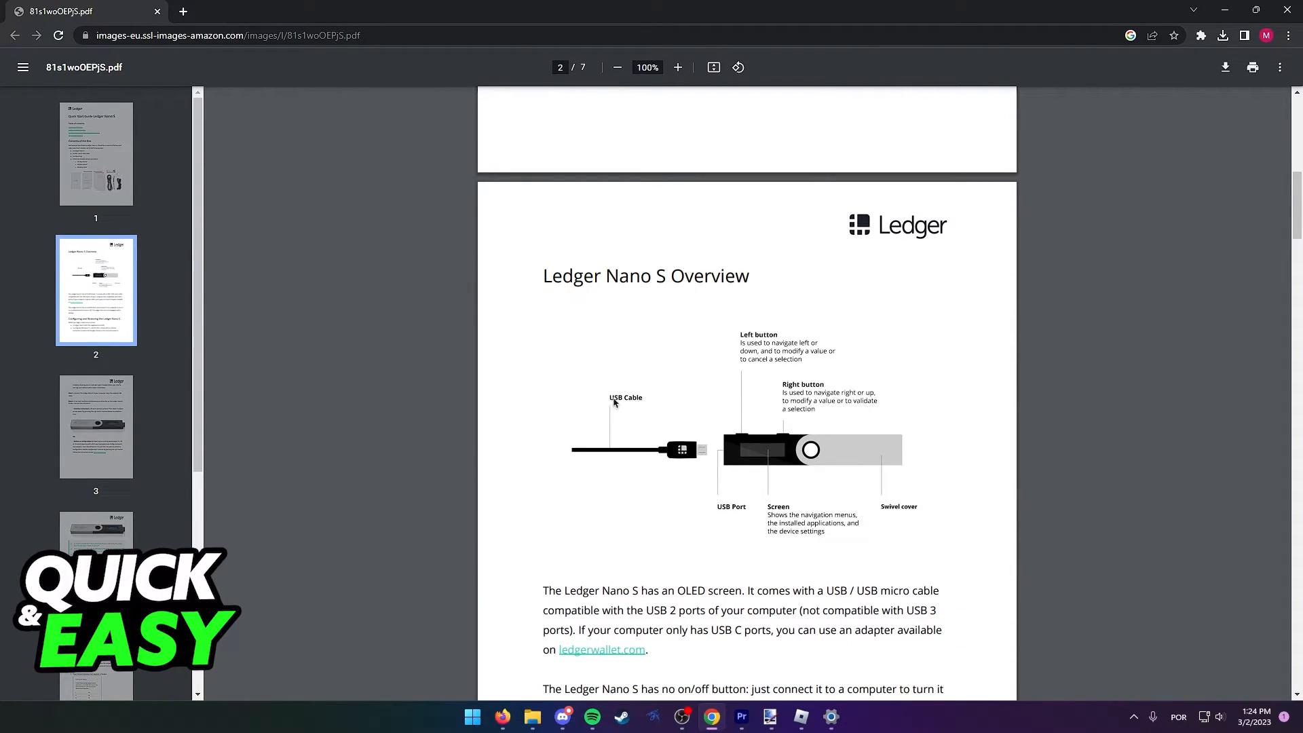
mouse_move(673, 449)
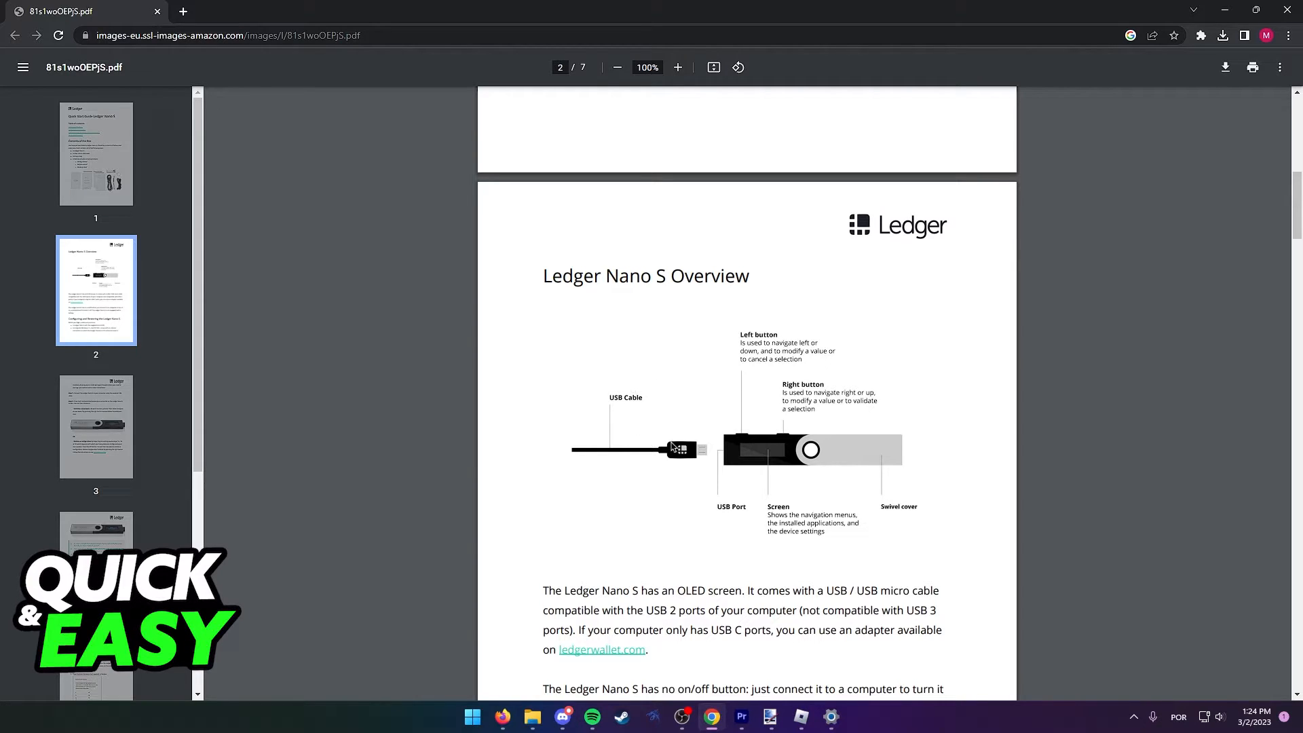
mouse_move(766, 388)
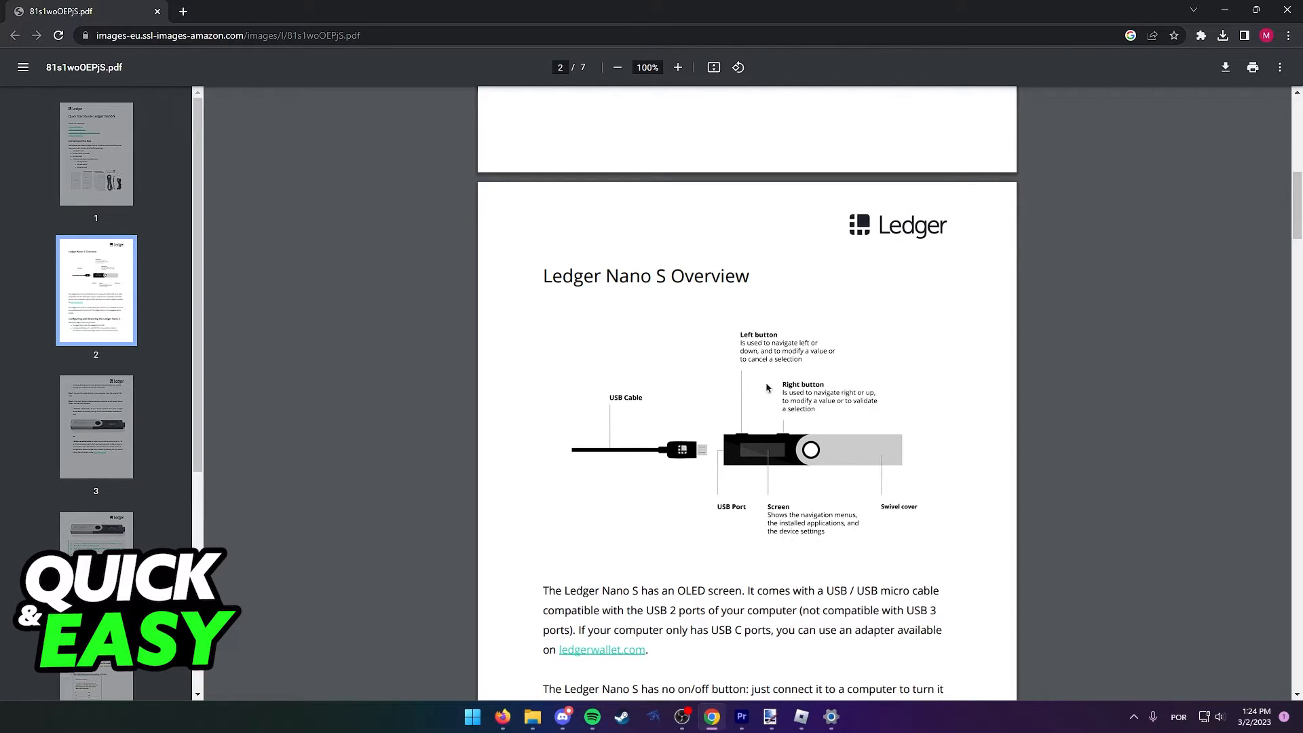
scroll(down, 3)
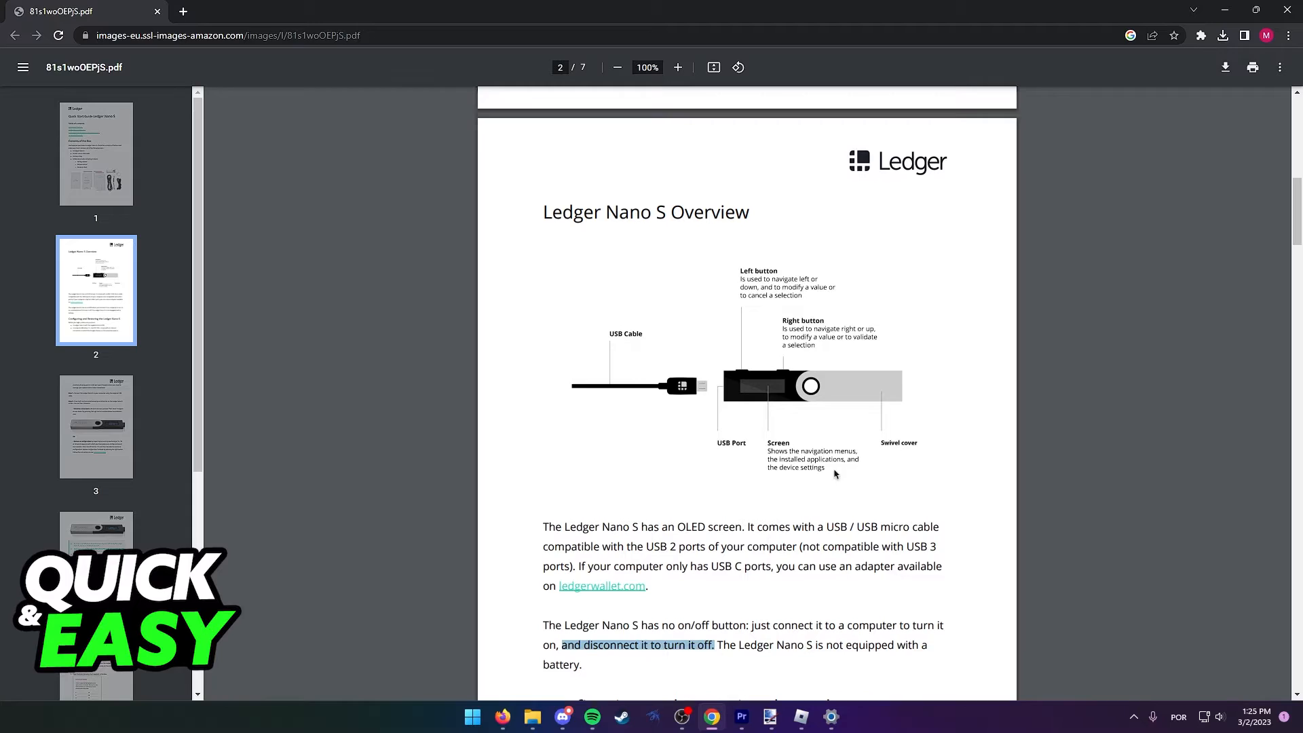
scroll(down, 3)
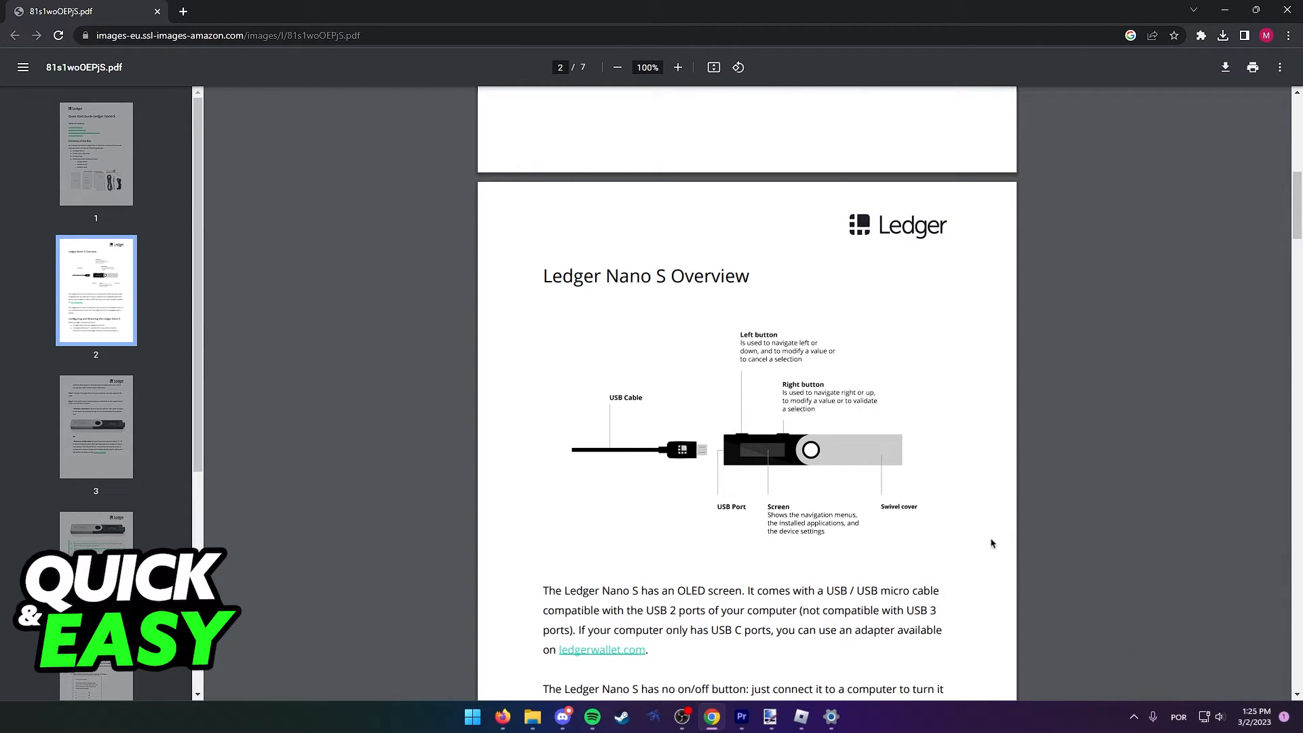
mouse_move(989, 614)
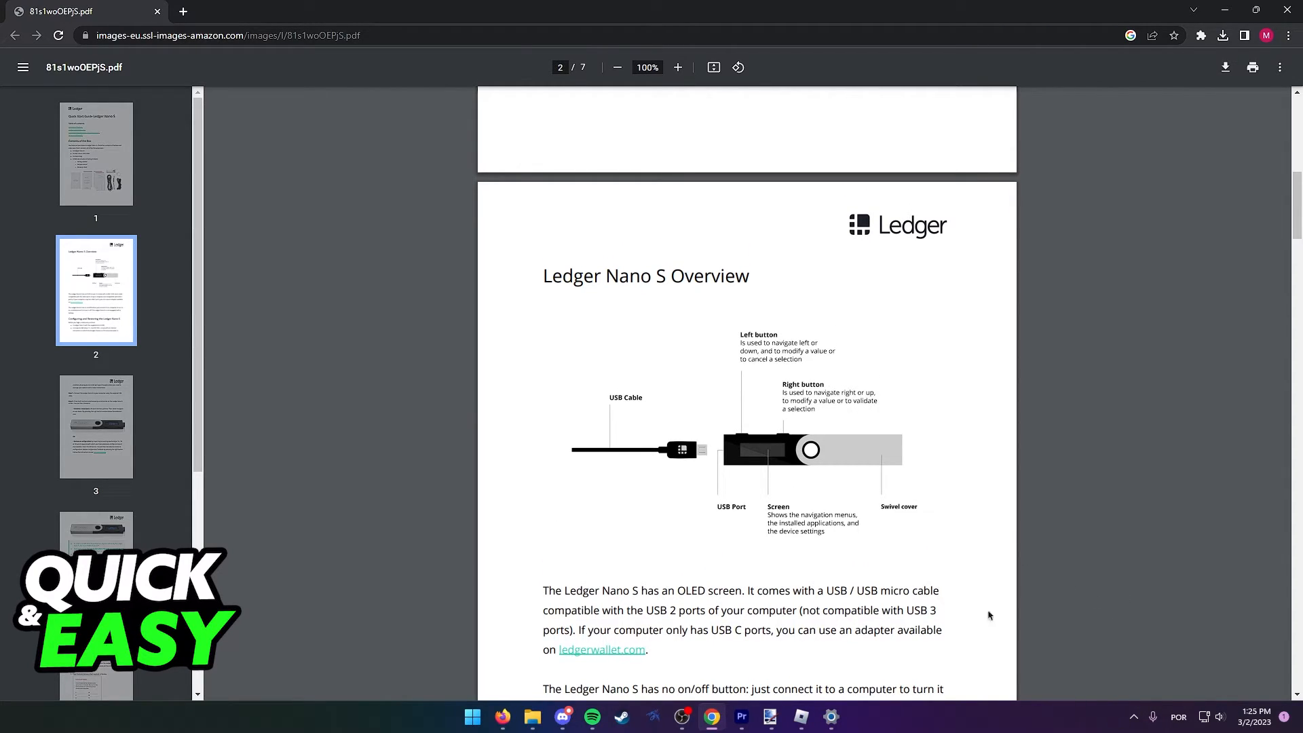
- Show the hidden tray icons and bring up the Safely Remove Hardware list with HDD1 (E:) and SSD1 (D:)
click(1133, 716)
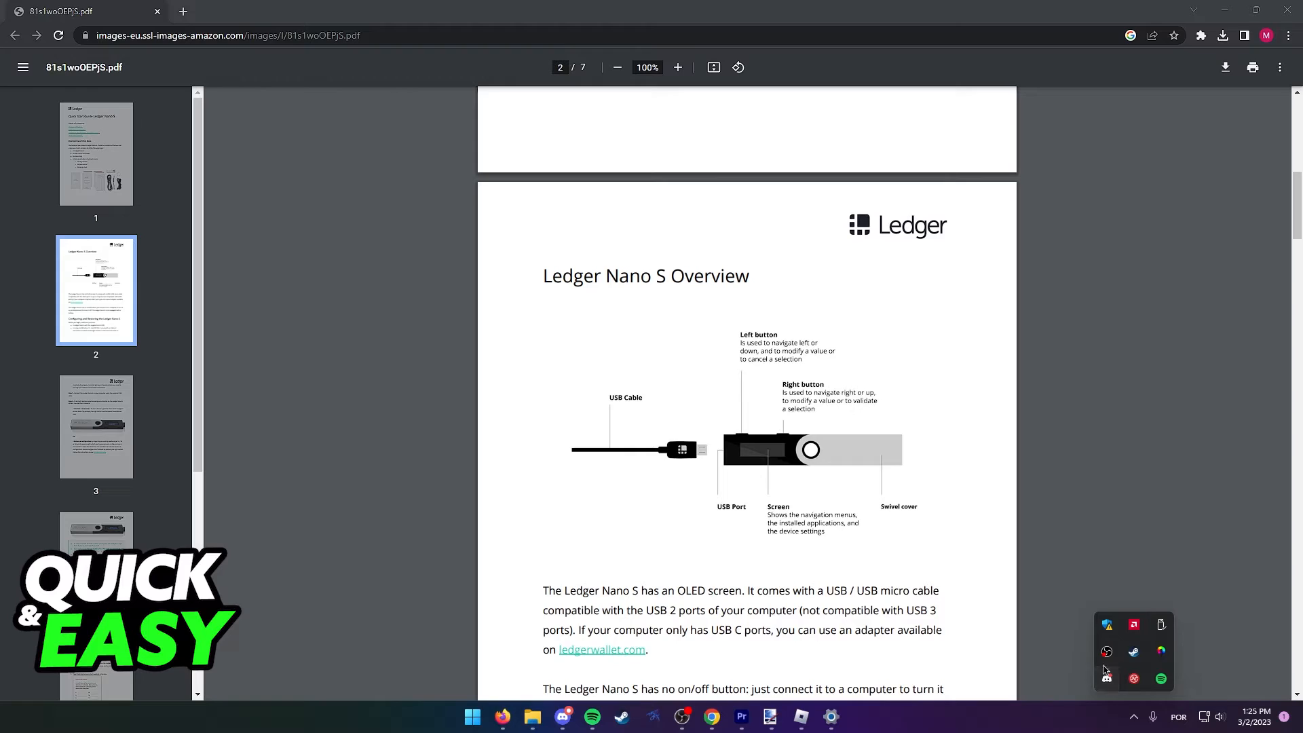
mouse_move(1161, 625)
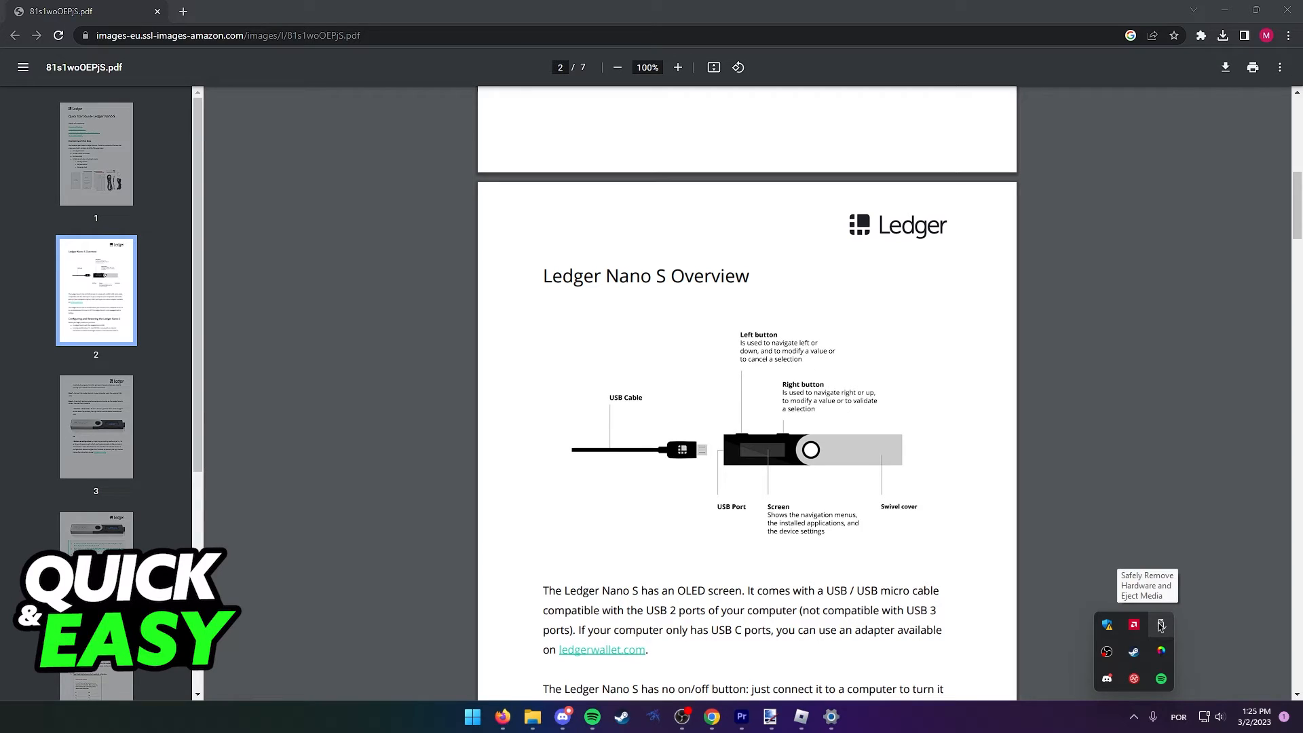
click(1160, 625)
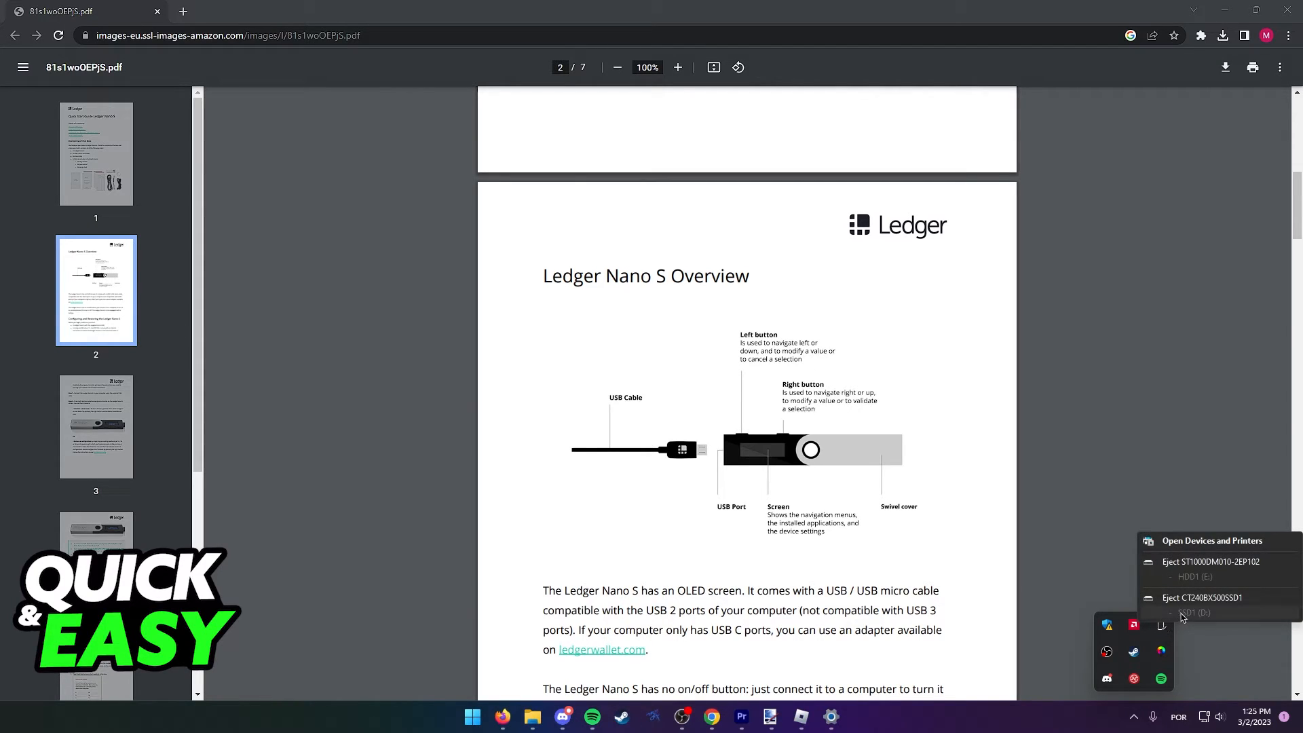
mouse_move(1199, 621)
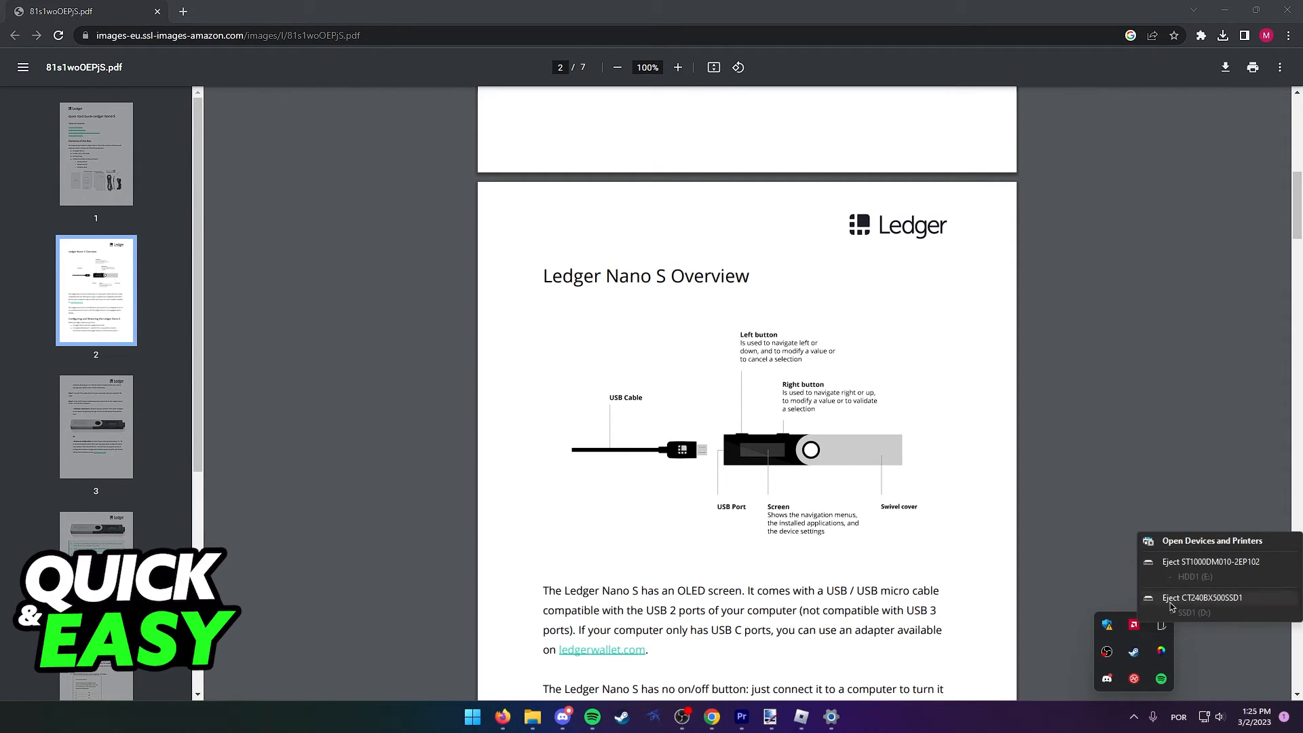
mouse_move(875, 414)
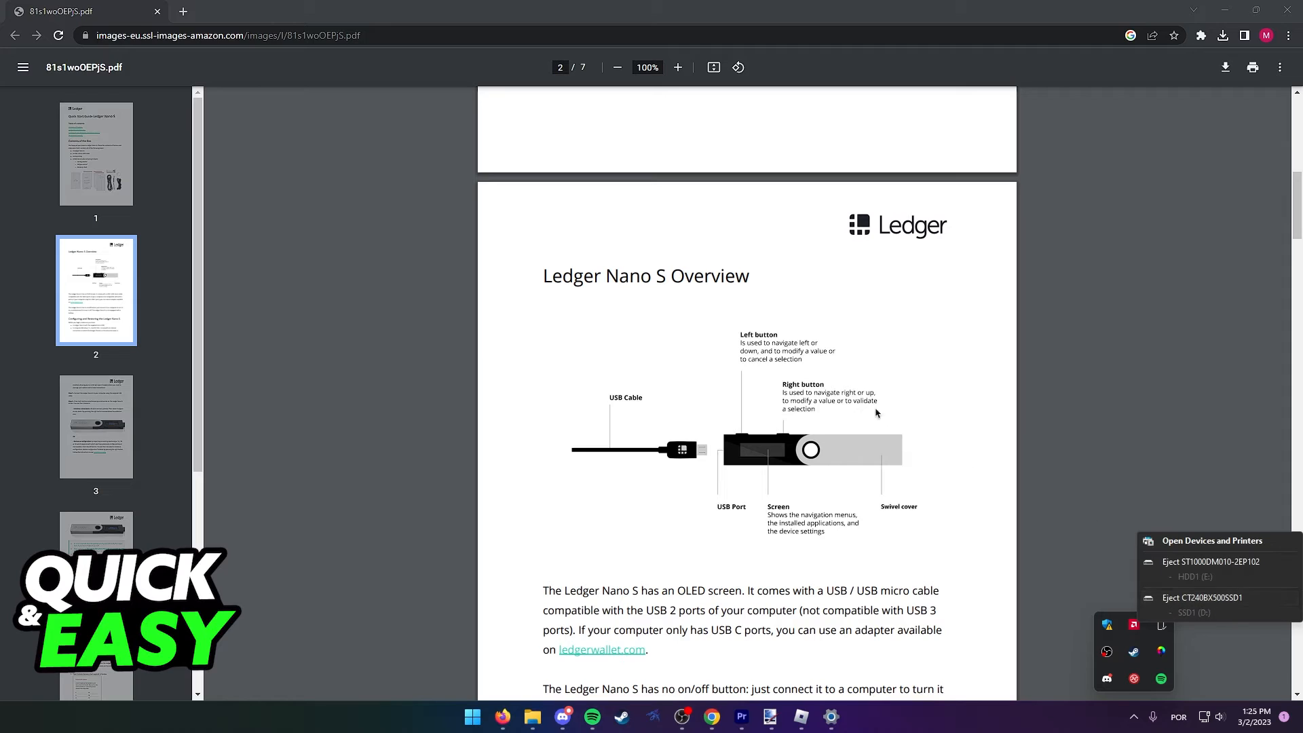